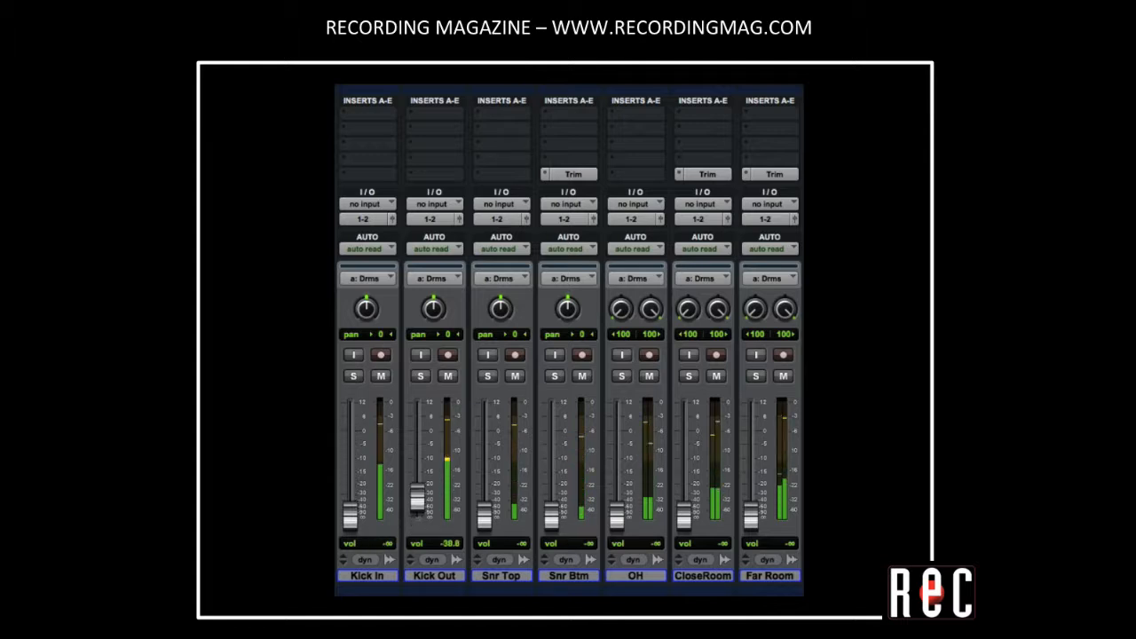
# Step: Raise the Kick In and Kick Out faders from silence to roughly 0 dB
pyautogui.moveTo(415, 497); pyautogui.dragTo(416, 430)
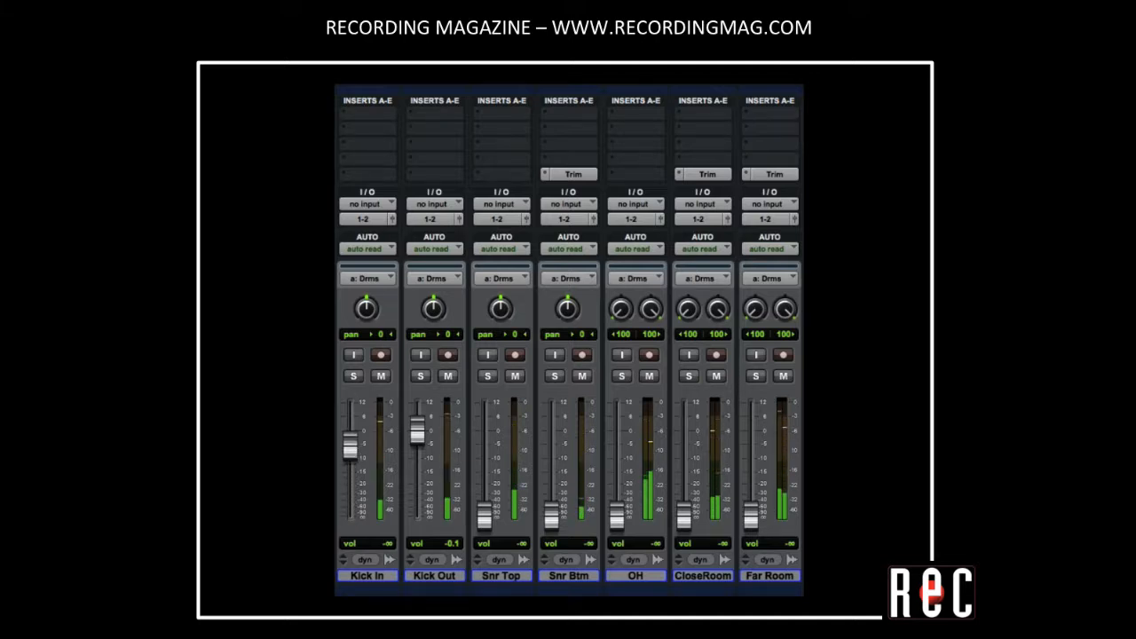
# Step: Pull both kick faders to -∞, then set Snr Top to 0 dB and Snr Btm to -2.6 dB
pyautogui.moveTo(350, 443); pyautogui.dragTo(351, 424)
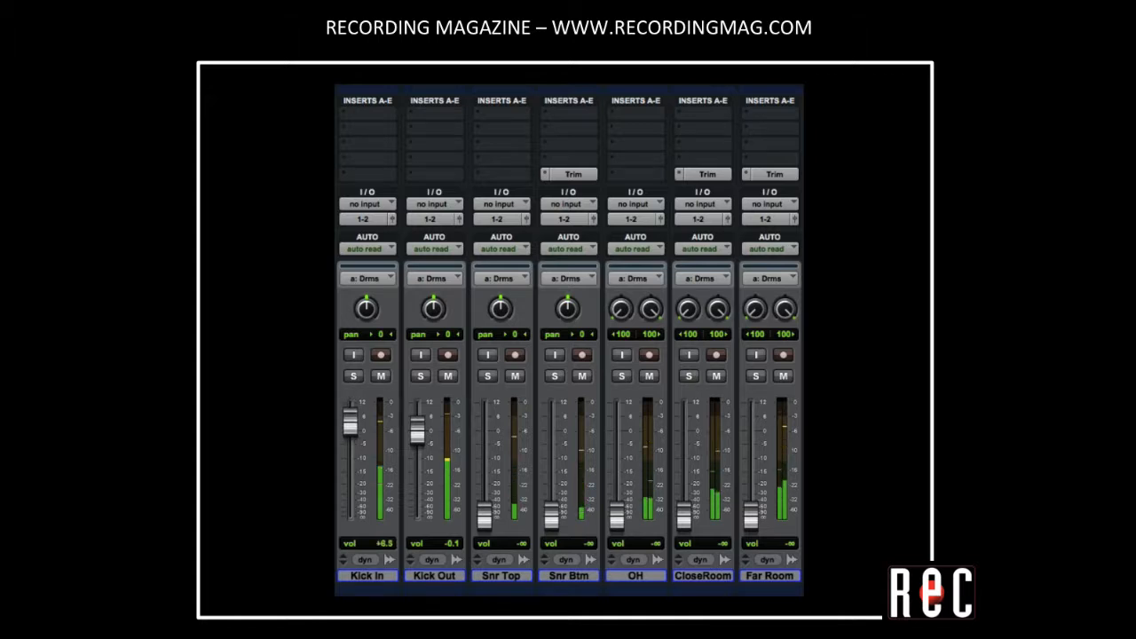
pyautogui.moveTo(350, 422); pyautogui.dragTo(349, 435)
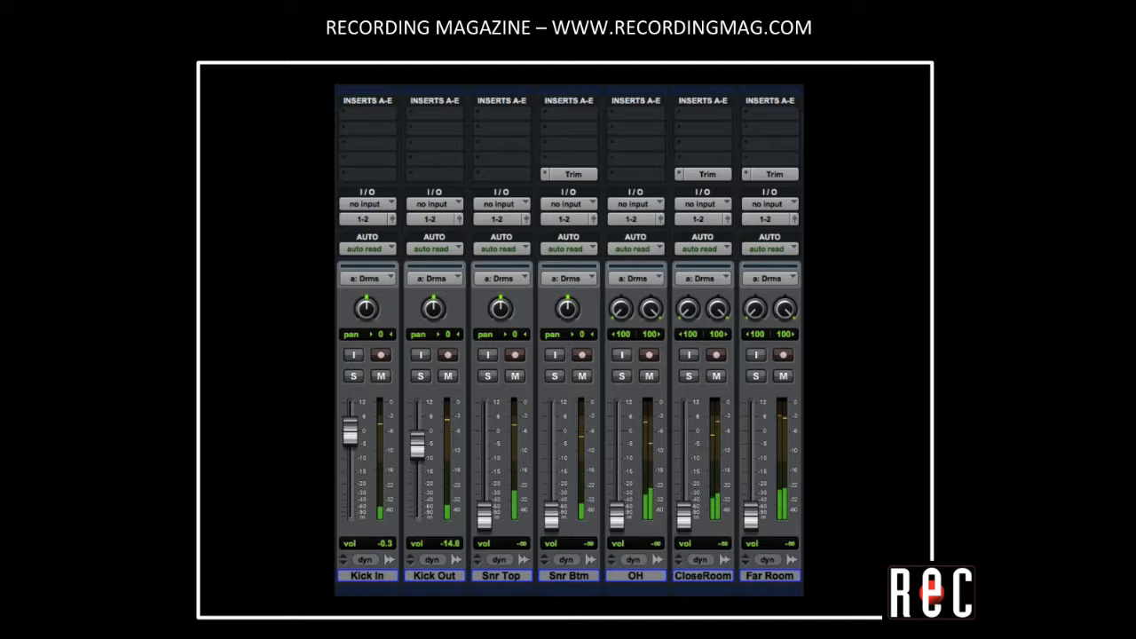
pyautogui.moveTo(414, 448); pyautogui.dragTo(414, 426)
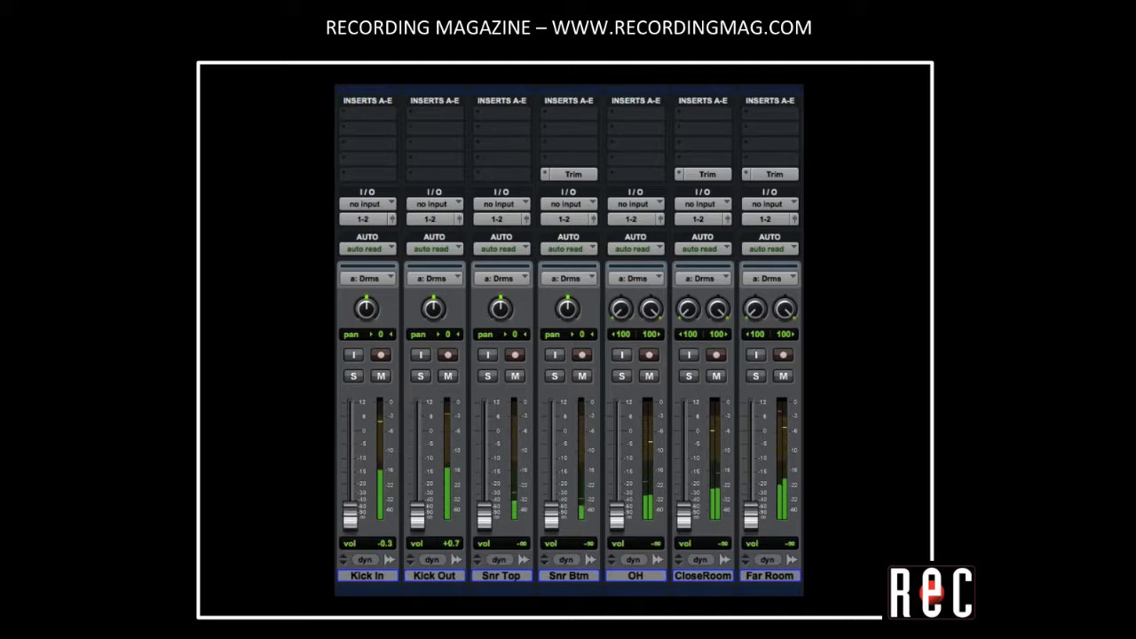
pyautogui.moveTo(485, 510); pyautogui.dragTo(486, 435)
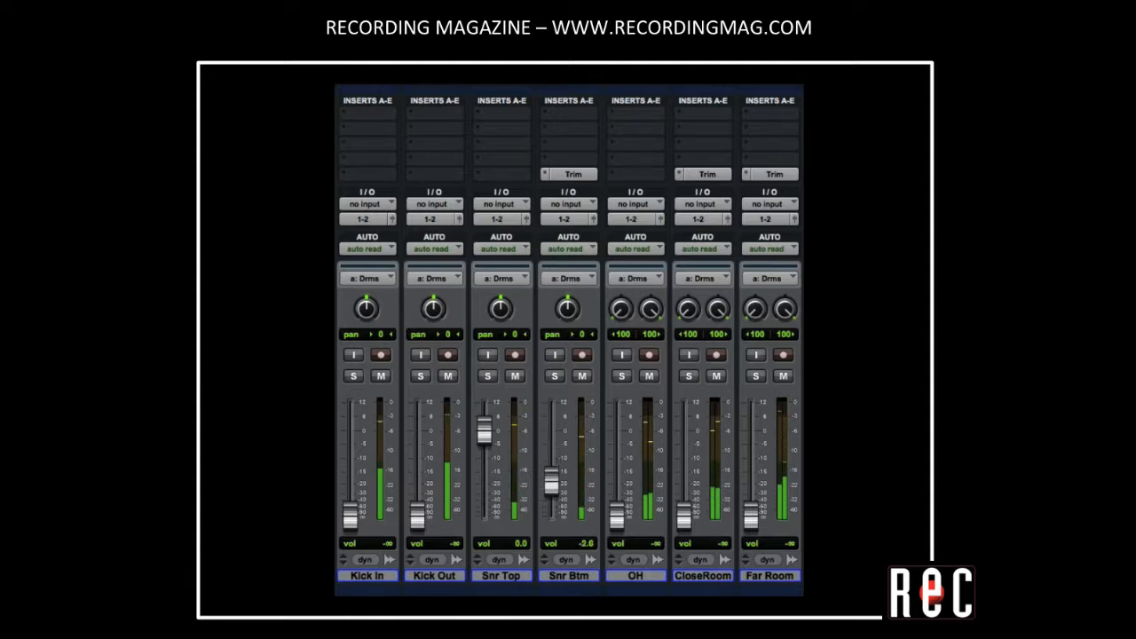
# Step: Raise the Snr Btm fader to 0 dB to match Snr Top and open its Trim plug-in
pyautogui.moveTo(549, 462); pyautogui.dragTo(549, 486)
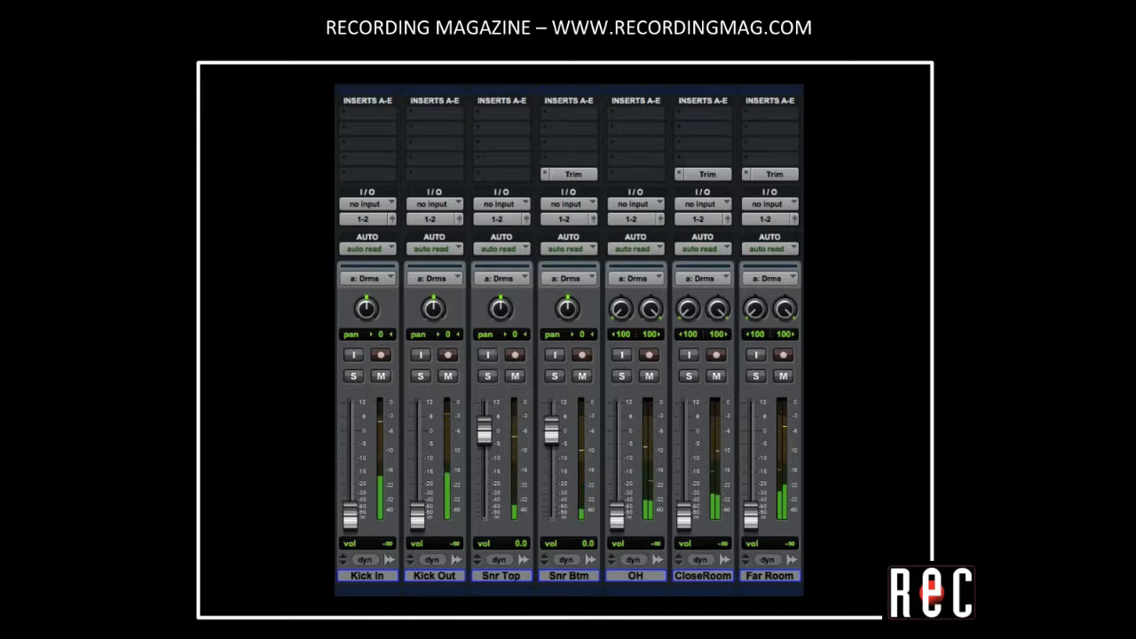
pyautogui.click(572, 173)
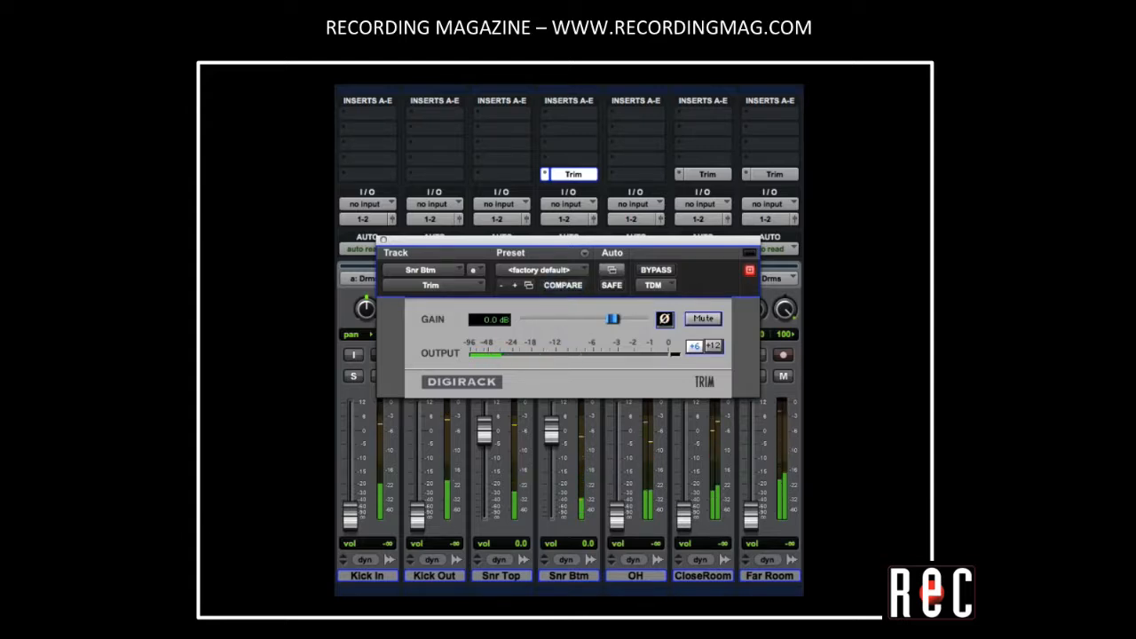
# Step: Flip Snr Btm polarity in Trim; set kicks -1 dB, Snr Btm -5 dB, OH -4 dB
pyautogui.click(562, 285)
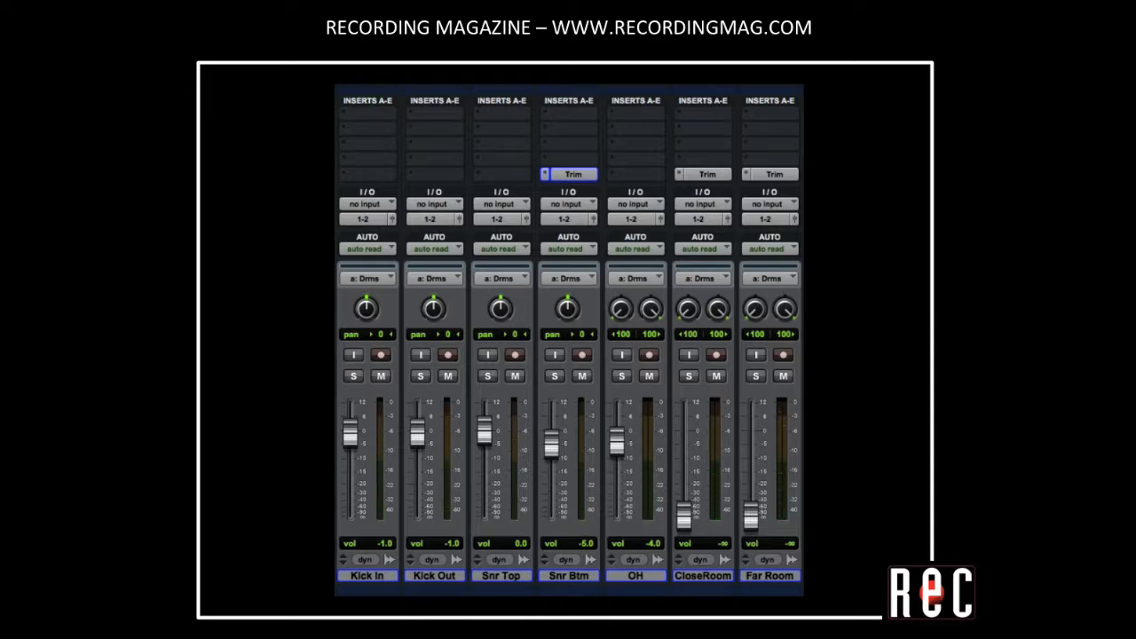
pyautogui.click(702, 575)
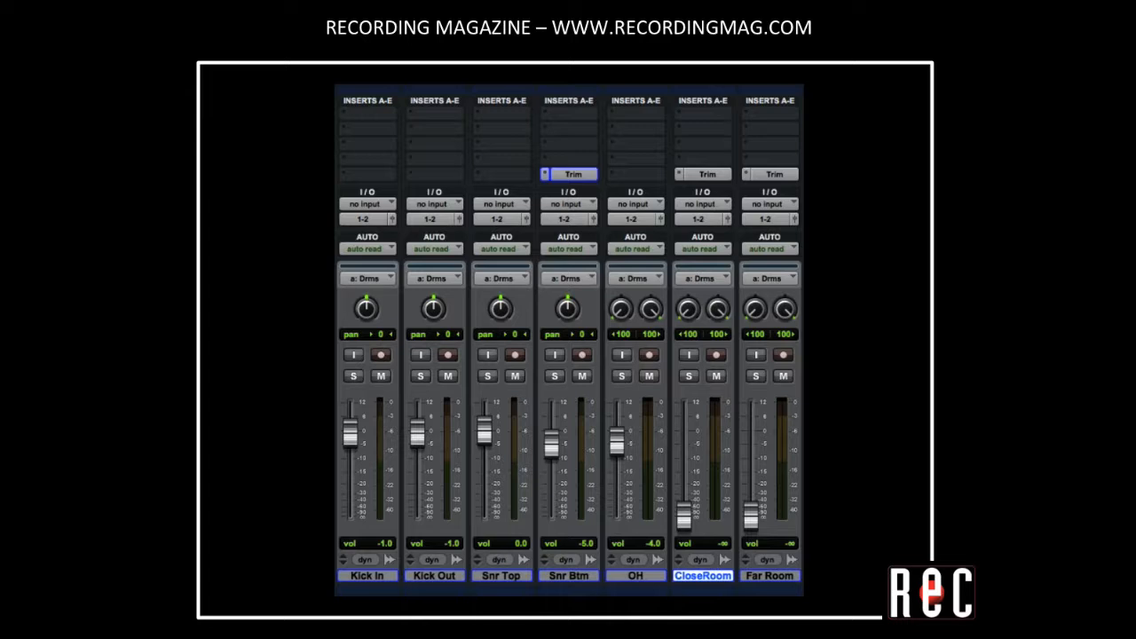
# Step: Set the Close Room fader to about +6 dB and open its Trim plug-in
pyautogui.click(769, 576)
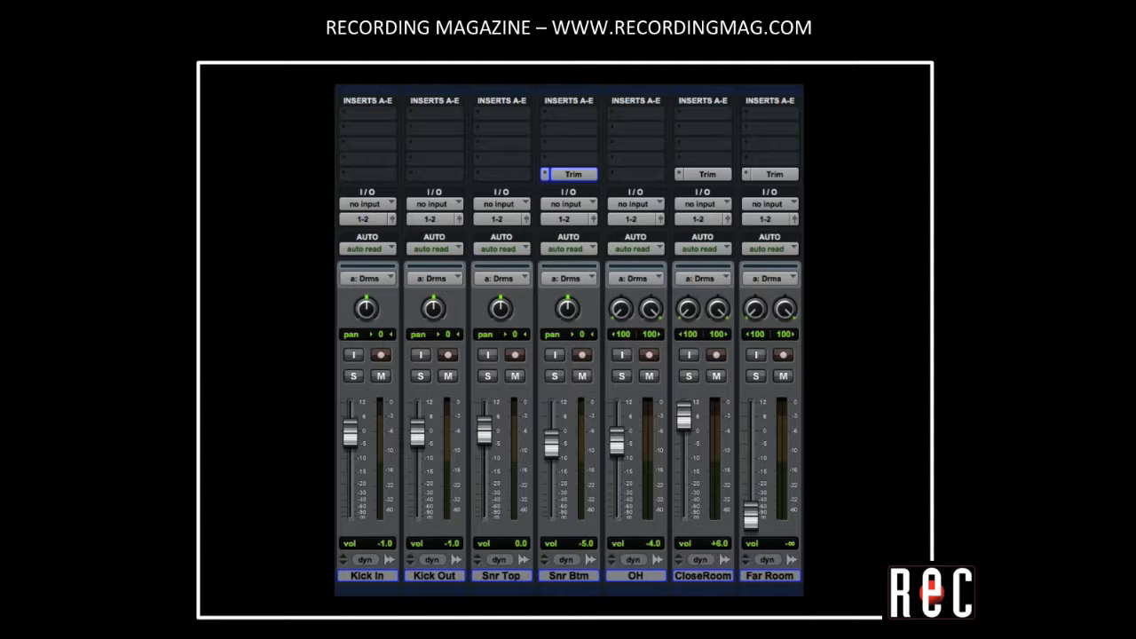
pyautogui.click(703, 174)
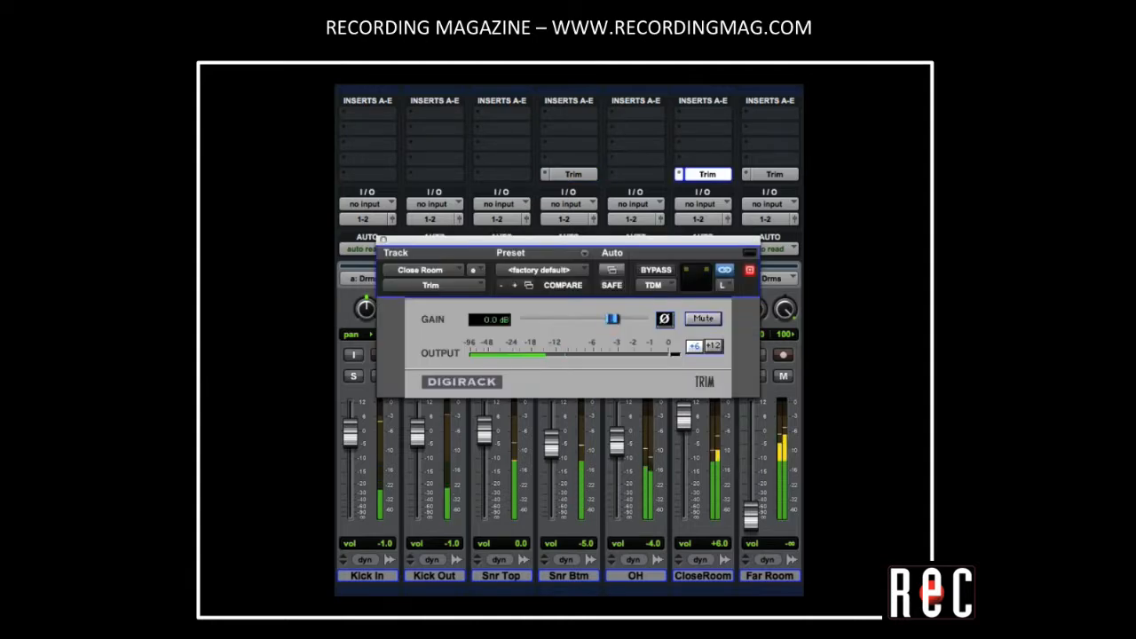
# Step: Close the Close Room Trim, silence Close Room, set Far Room to 0 dB and open its Trim
pyautogui.click(563, 285)
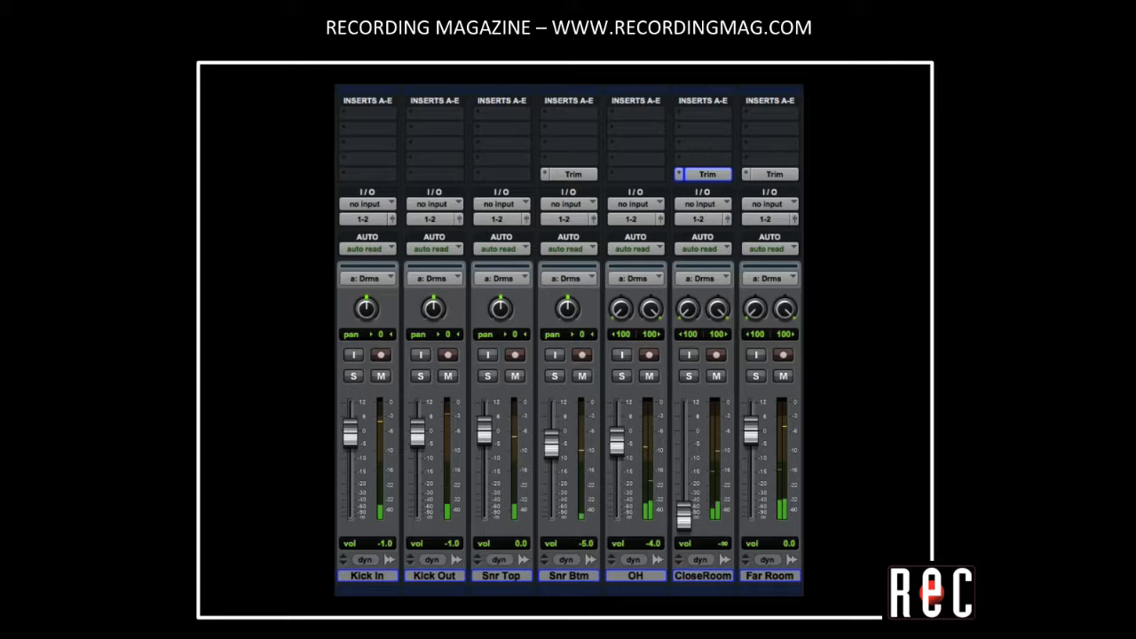
pyautogui.click(774, 174)
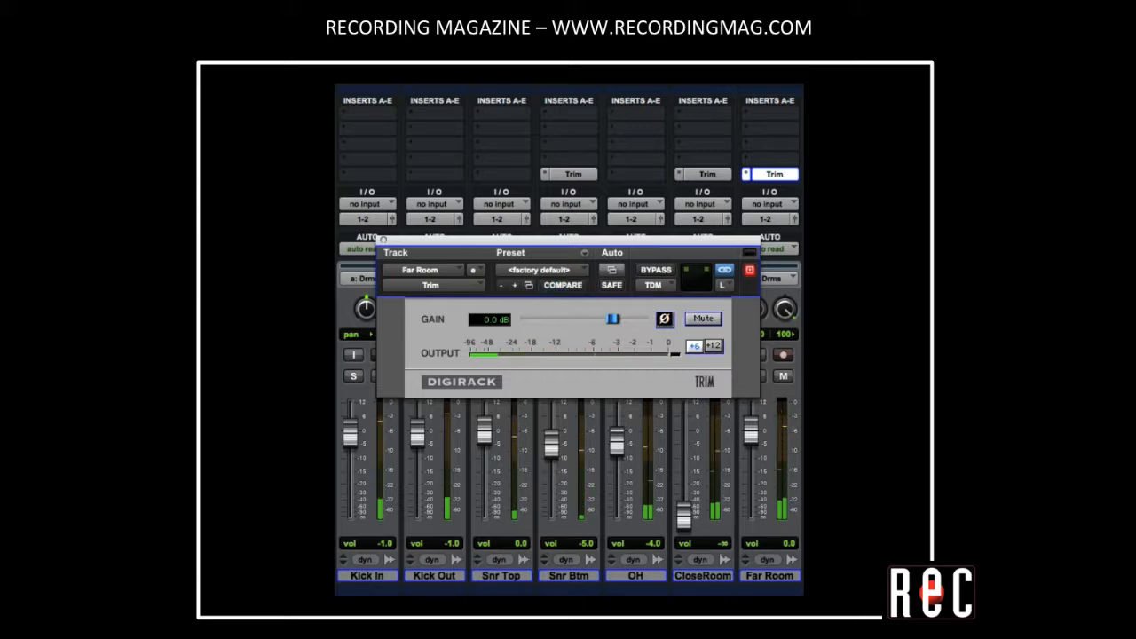
# Step: Toggle the phase button in the Far Room Trim plug-in twice
pyautogui.click(562, 284)
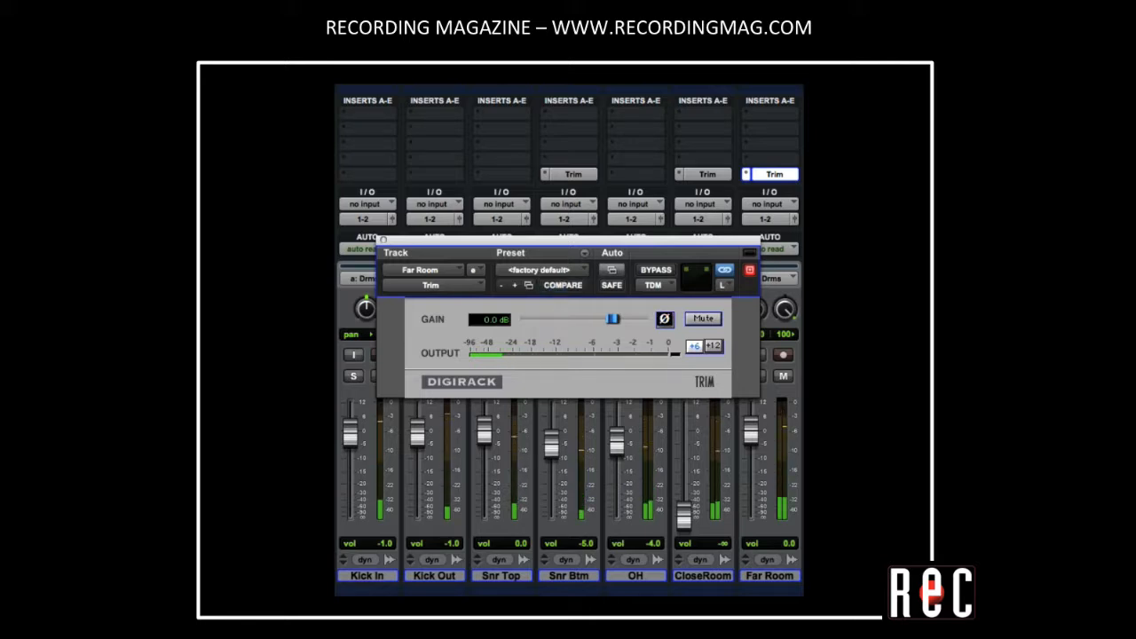
pyautogui.click(564, 284)
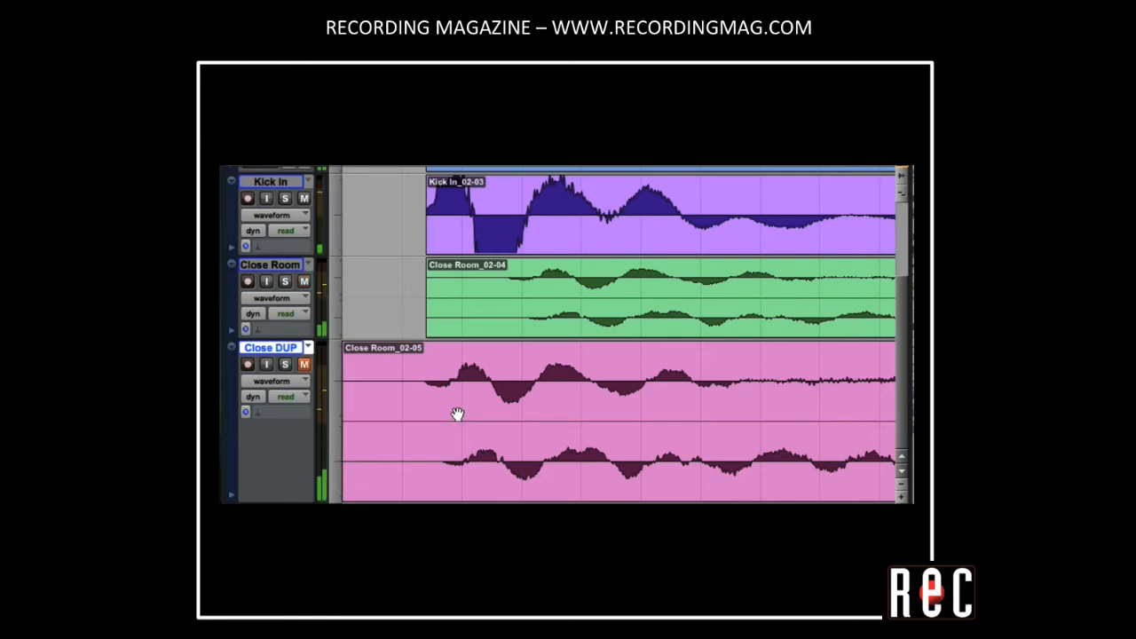
# Step: Mute the original Close Room track so the earlier-shifted Close DUP plays instead
pyautogui.click(305, 281)
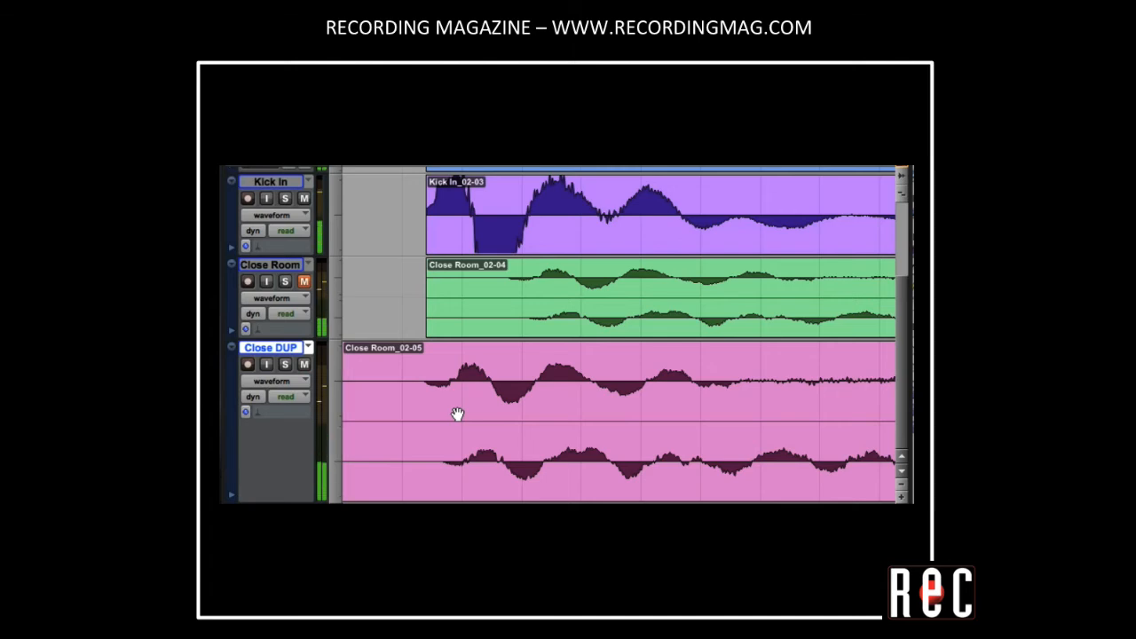